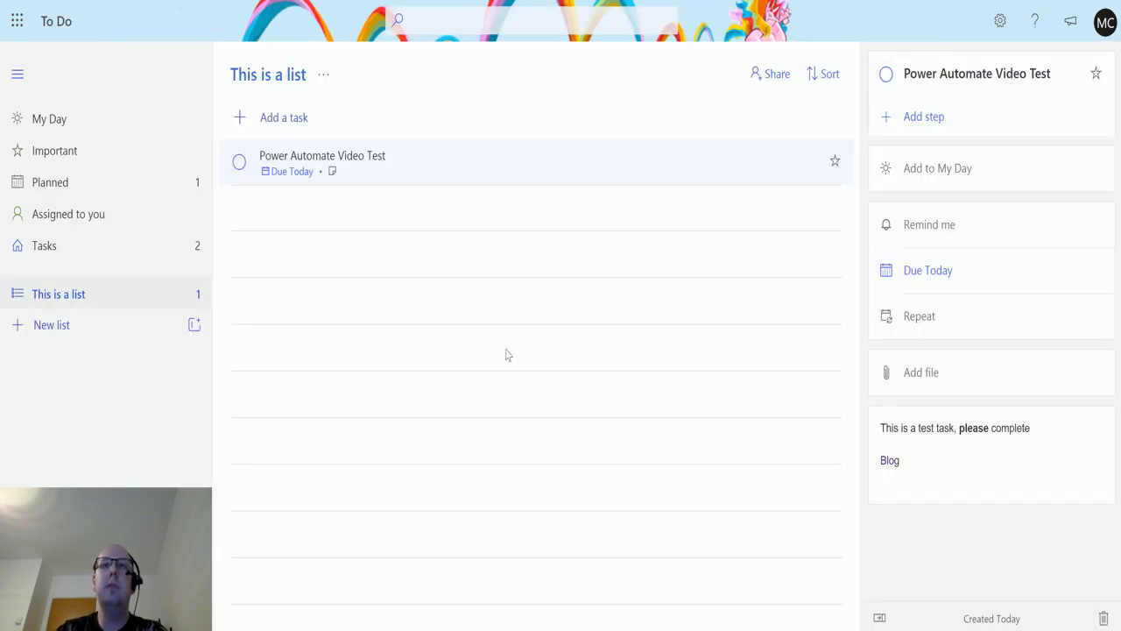
pyautogui.moveTo(167, 217)
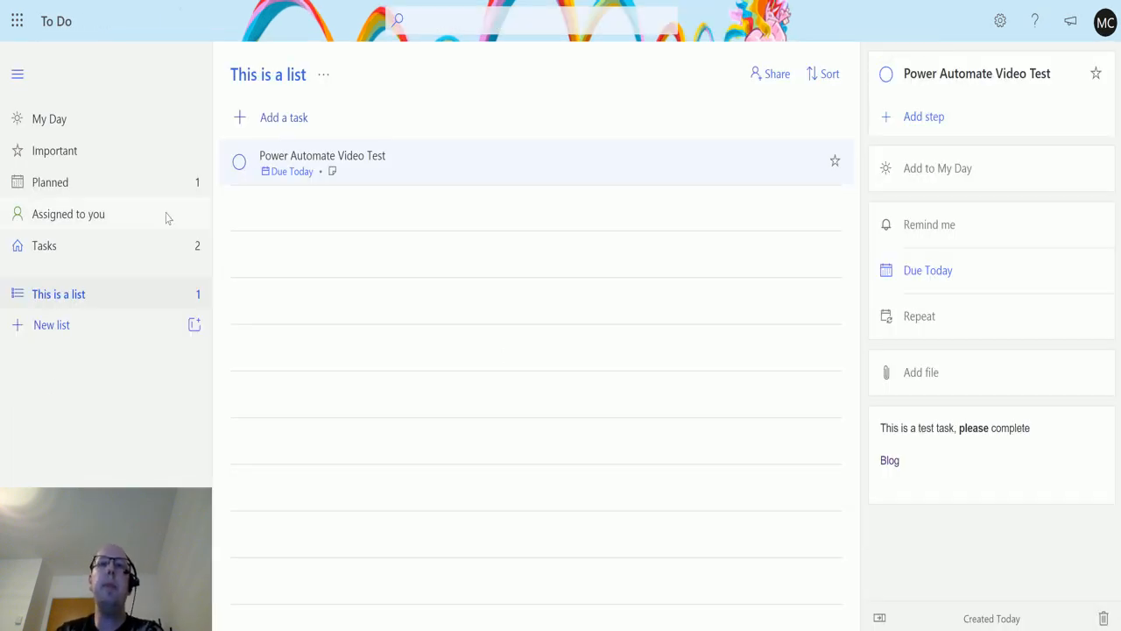
pyautogui.moveTo(235, 329)
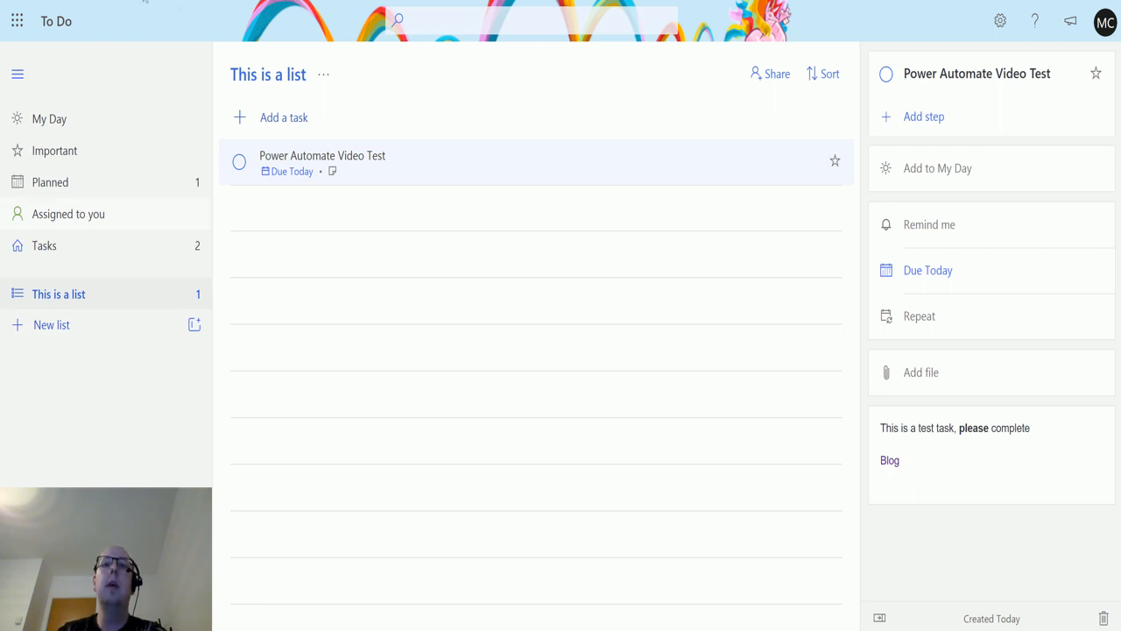
pyautogui.moveTo(105, 428)
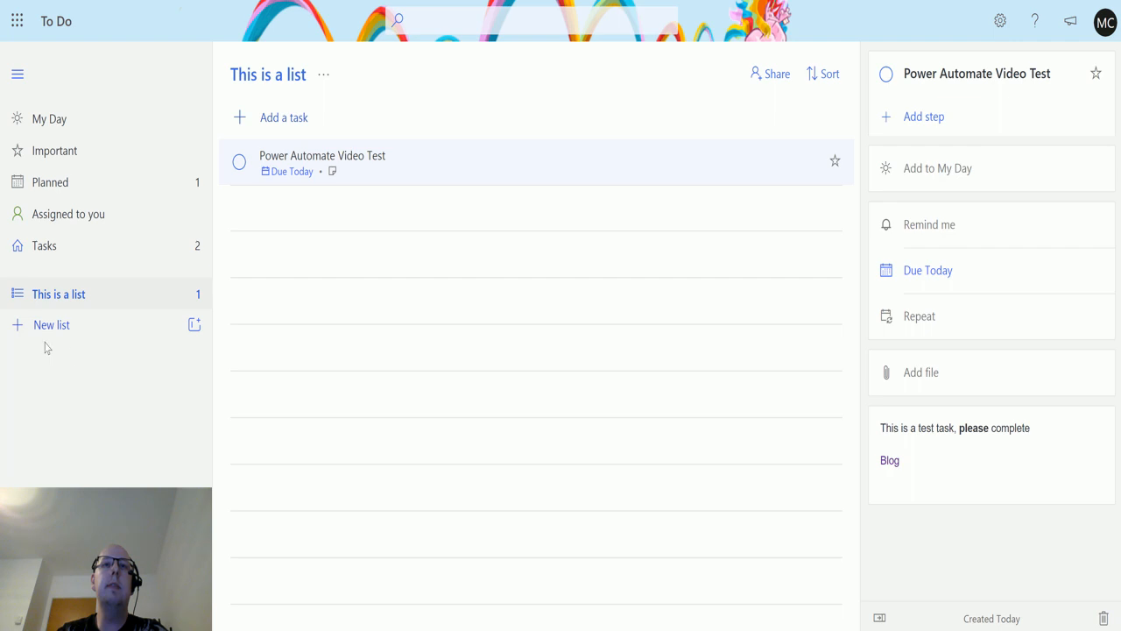
pyautogui.moveTo(44, 304)
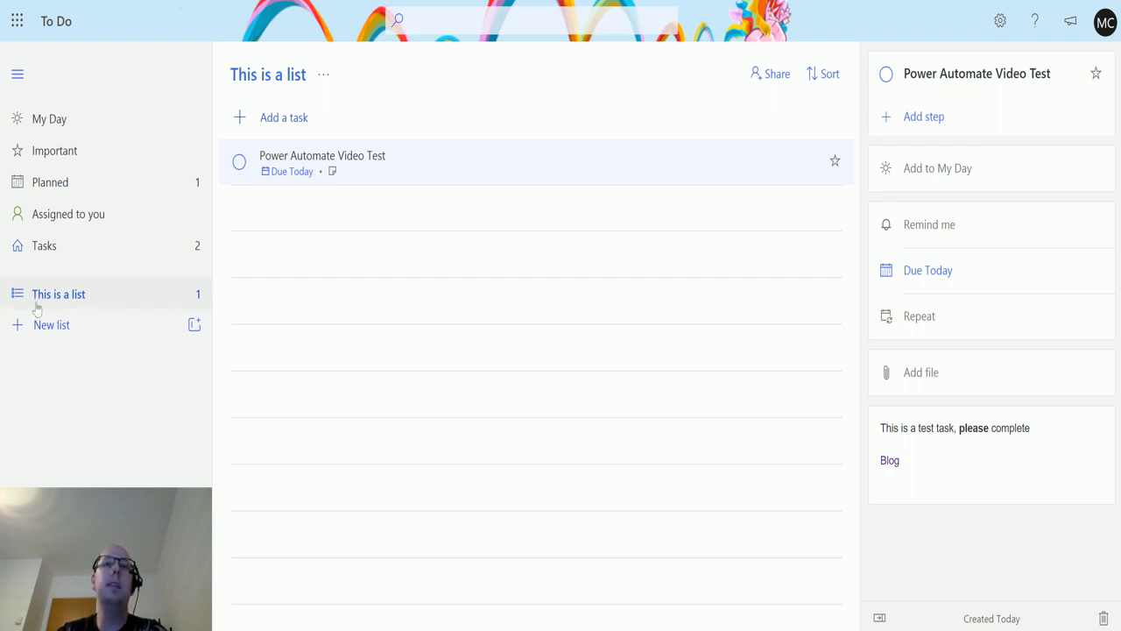
pyautogui.moveTo(46, 249)
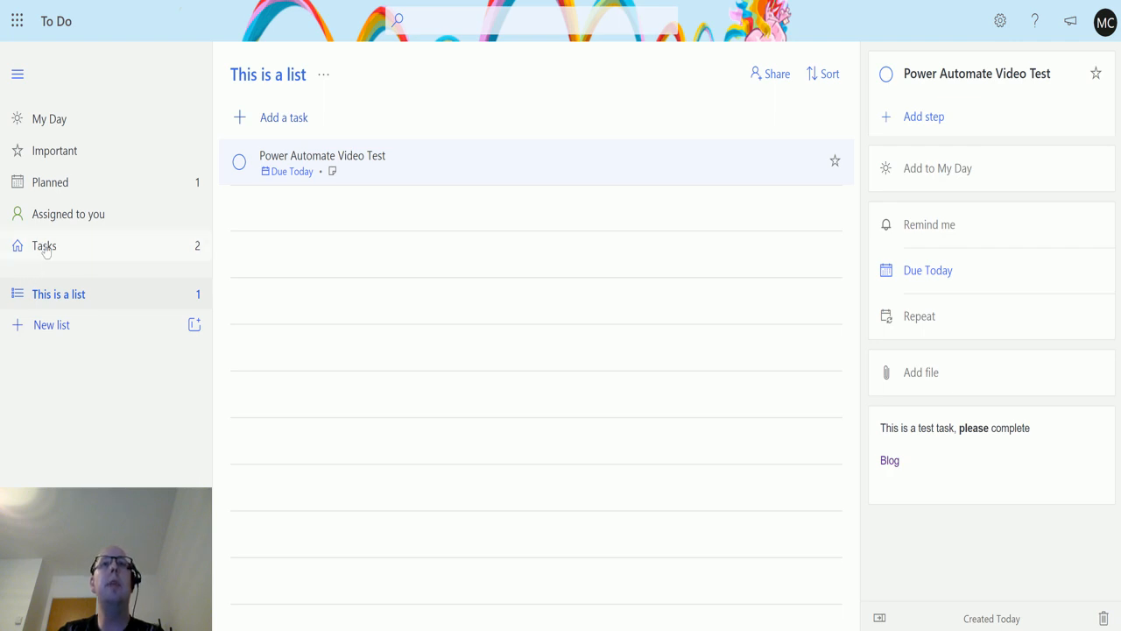
# - Show the Tasks list with its completed tasks and the open Test task
pyautogui.click(44, 246)
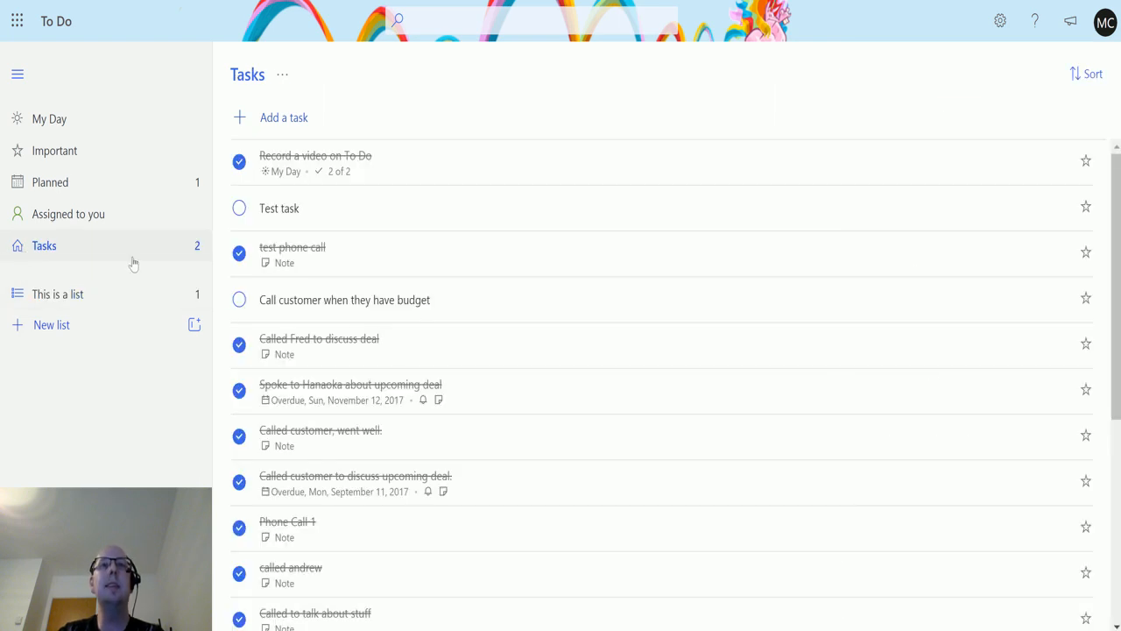
pyautogui.moveTo(322, 266)
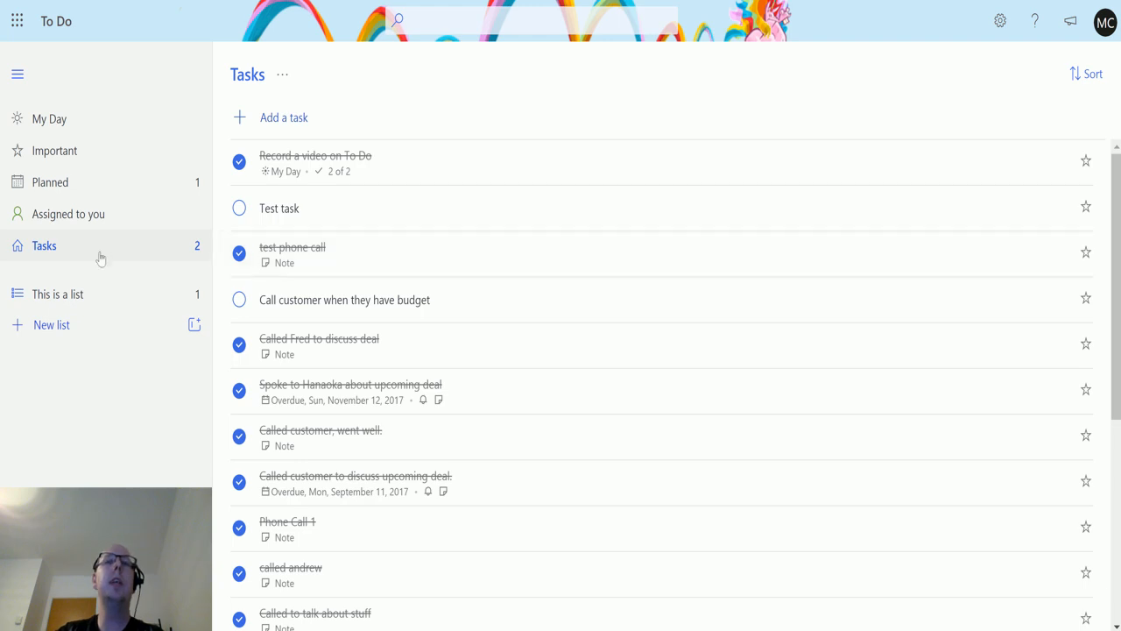
# - Return to the list 'This is a list' with its Power Automate Video Test task
pyautogui.click(58, 295)
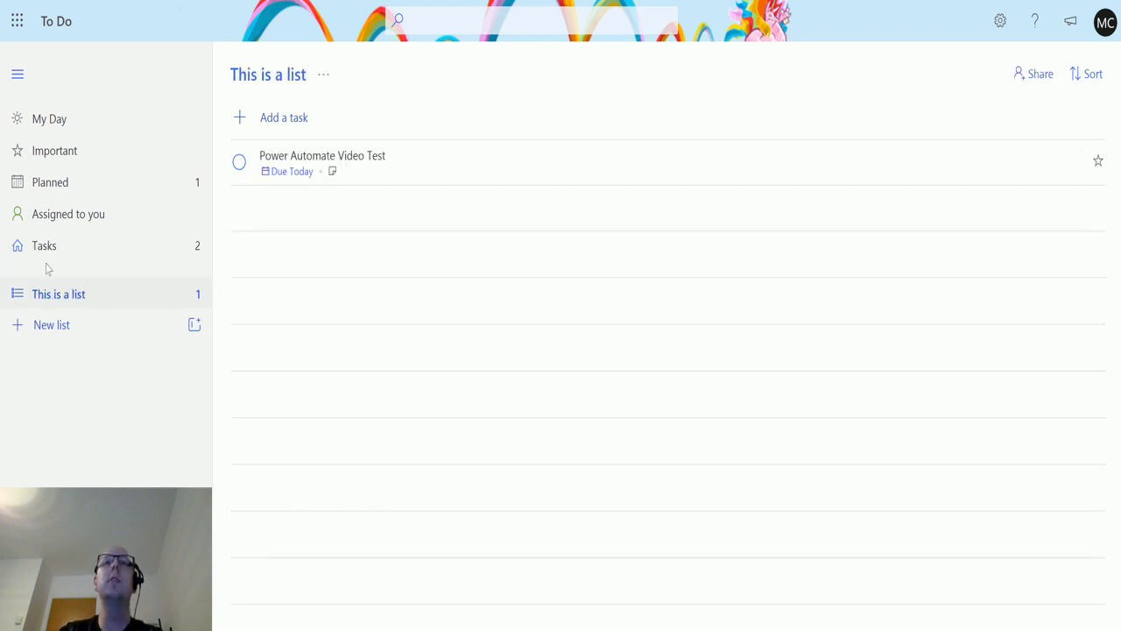
pyautogui.moveTo(260, 361)
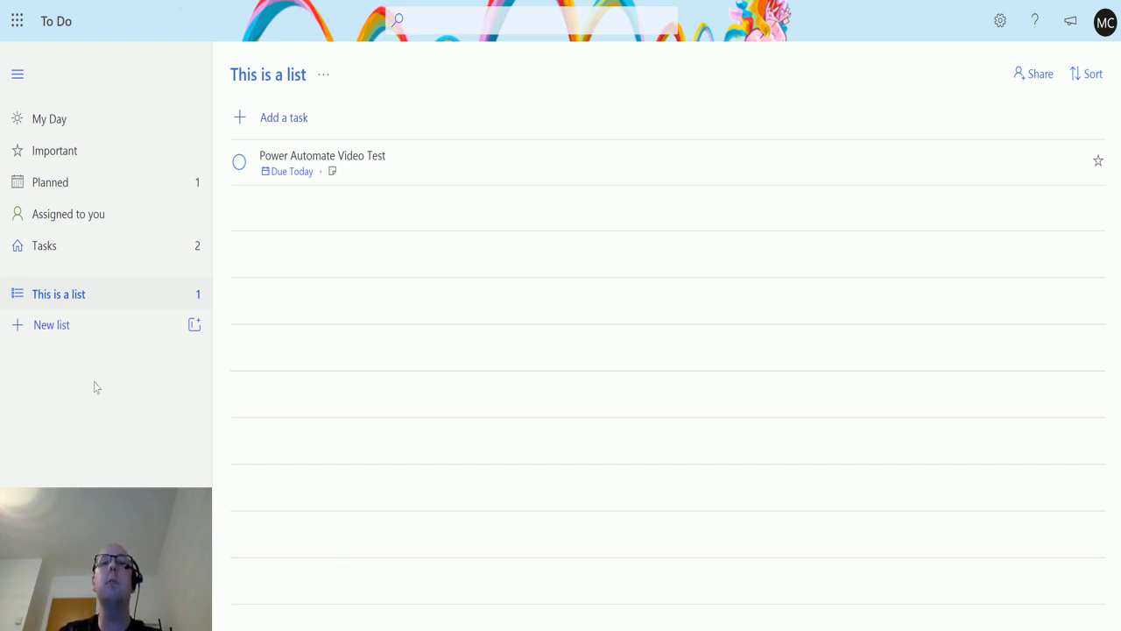
pyautogui.moveTo(95, 471)
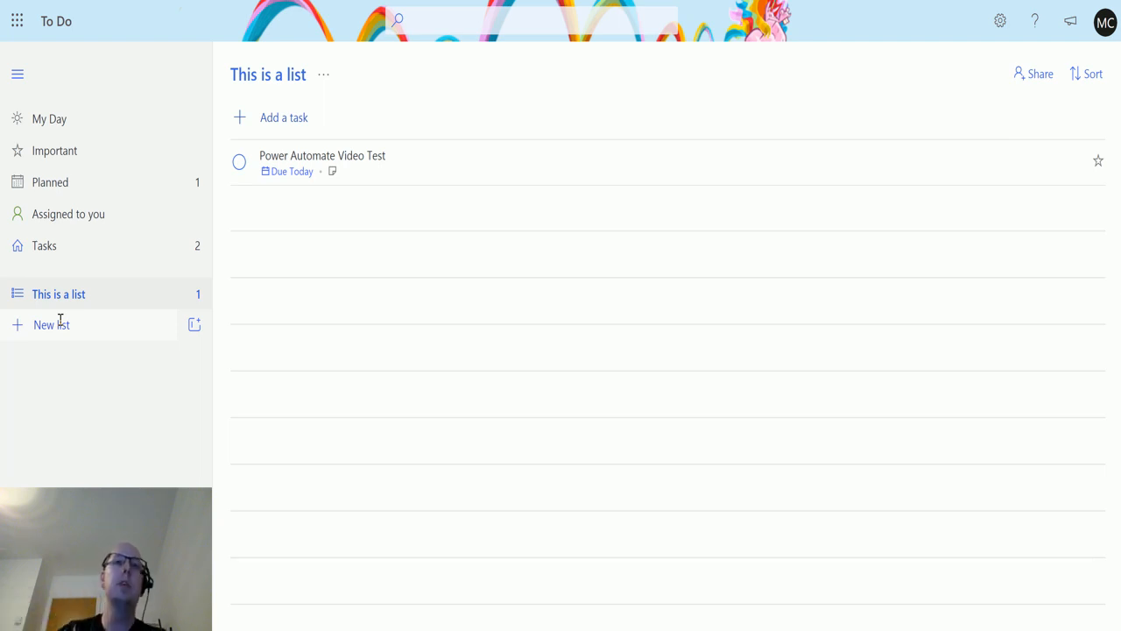
pyautogui.moveTo(280, 441)
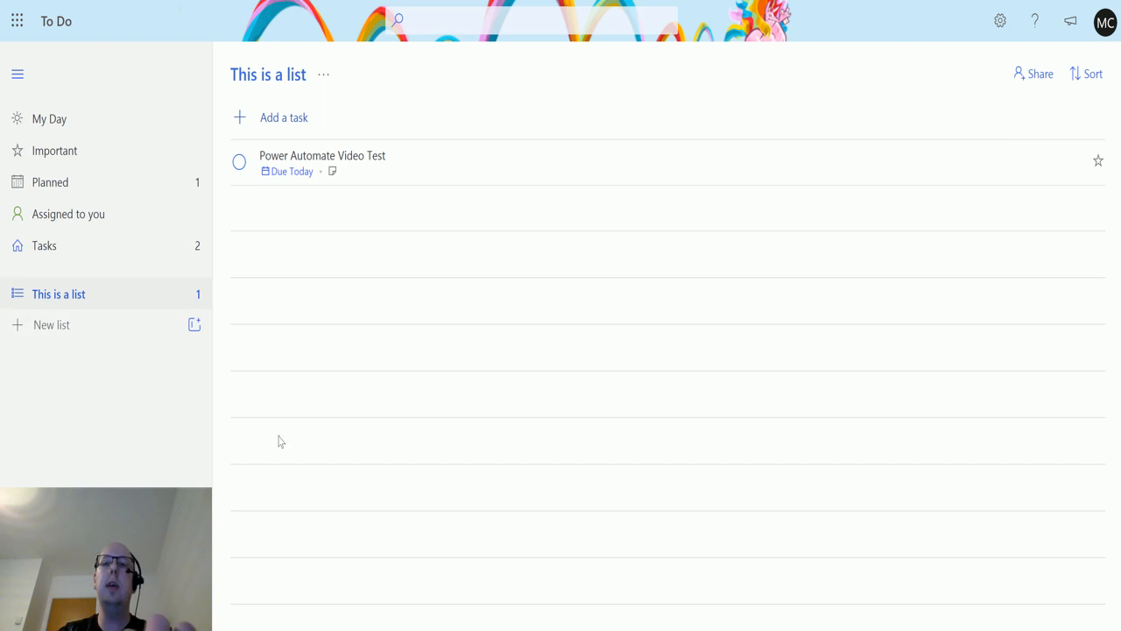
# - Create an empty list named 'Power Automate List' and switch to it
pyautogui.write('Power Automate List')
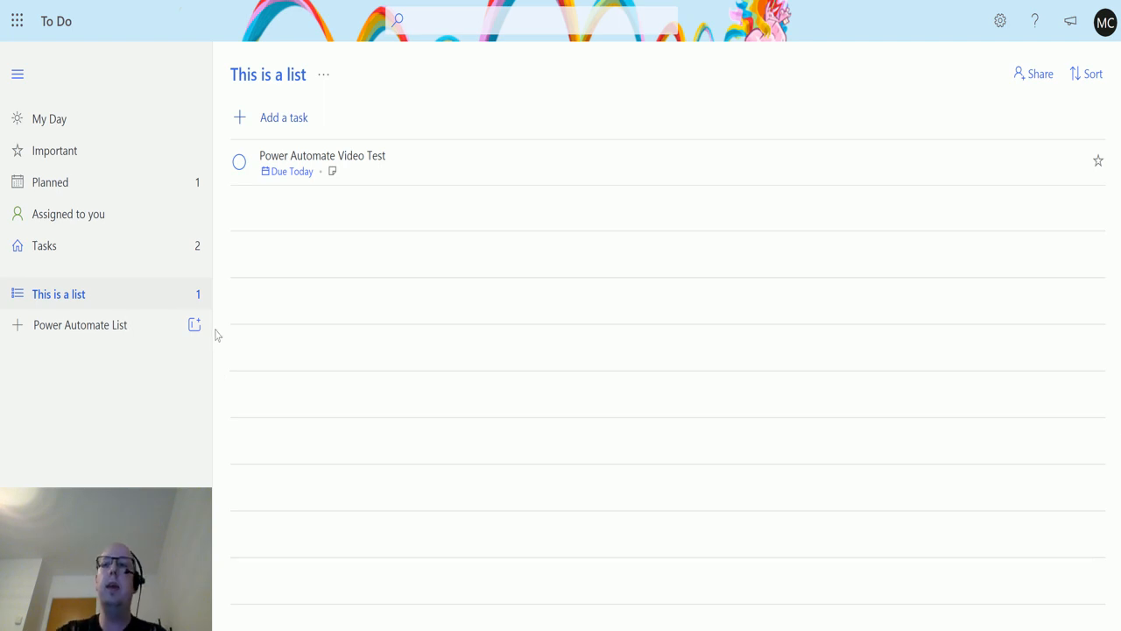
pyautogui.click(81, 324)
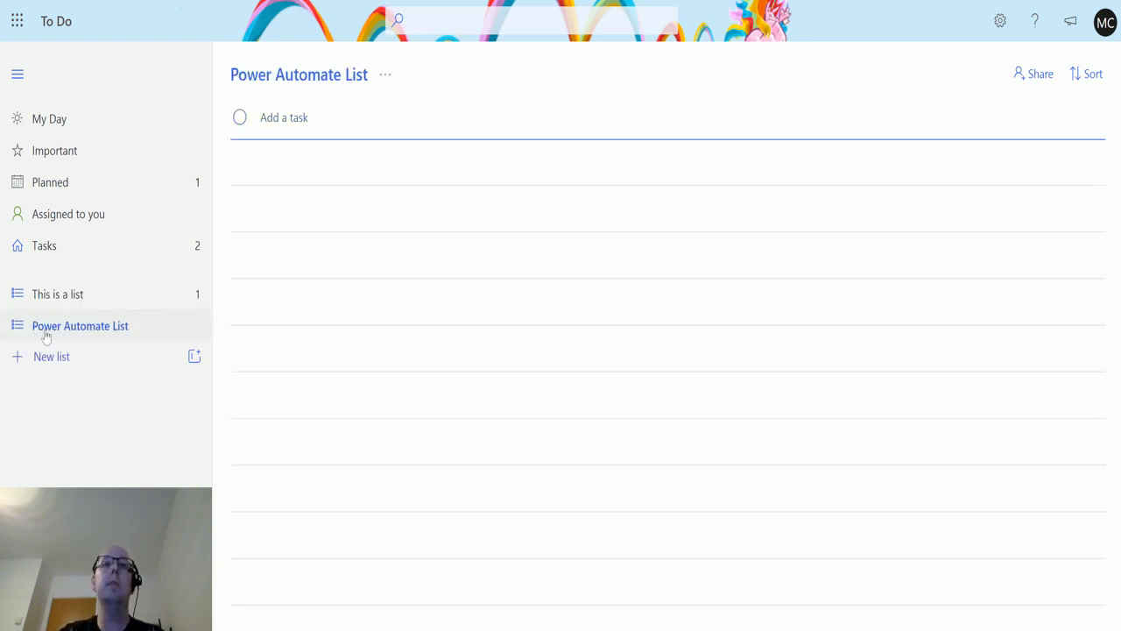
pyautogui.moveTo(44, 245)
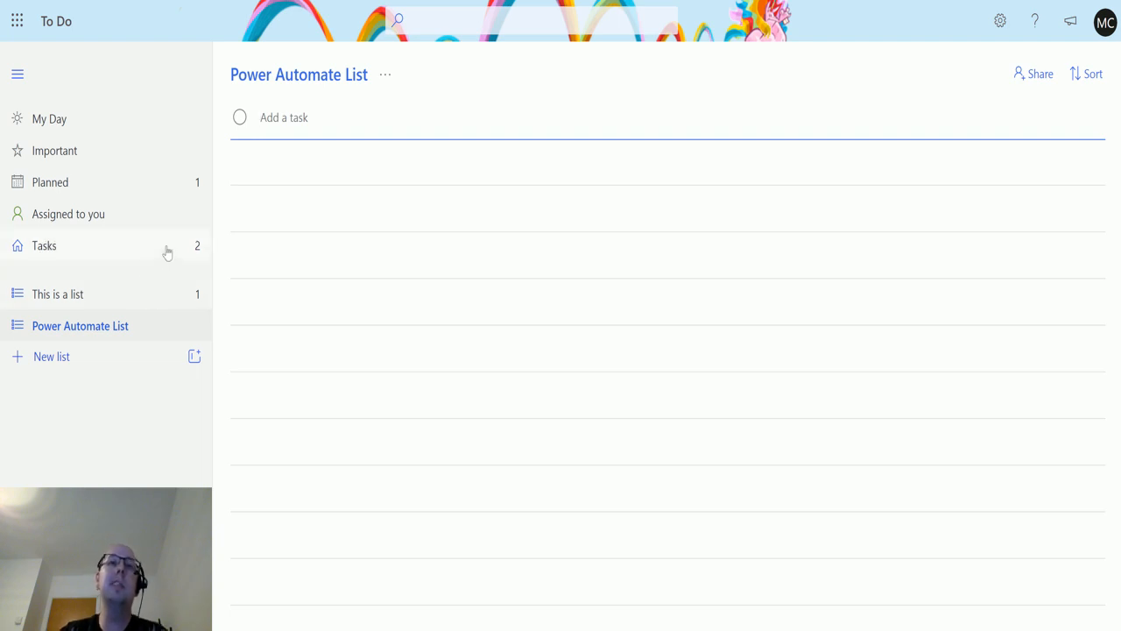
pyautogui.click(284, 115)
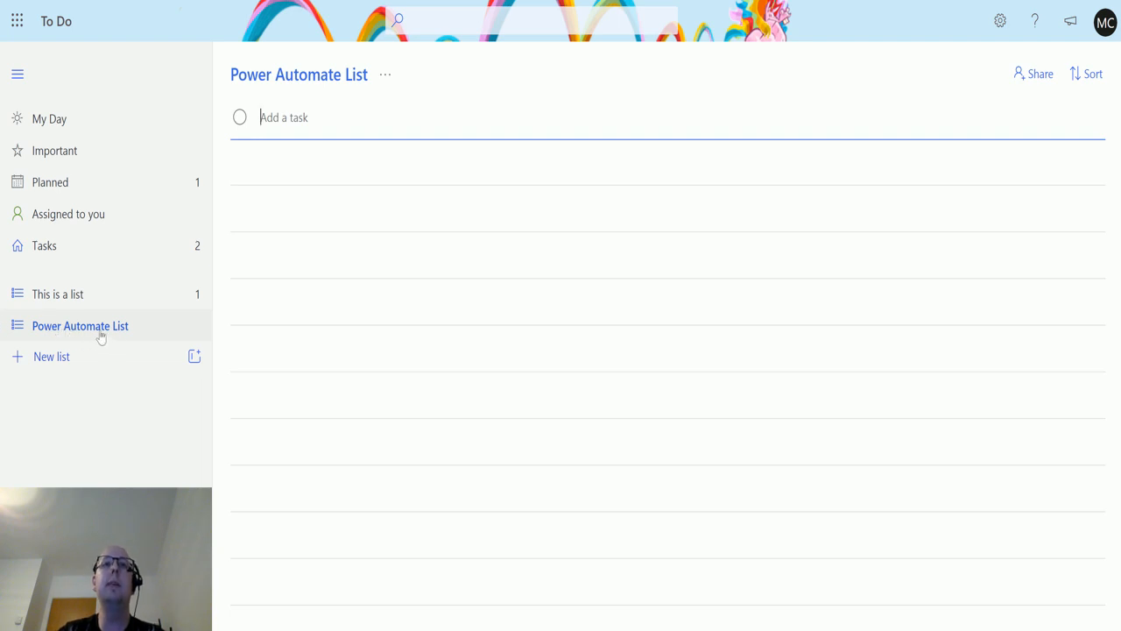
pyautogui.moveTo(315, 228)
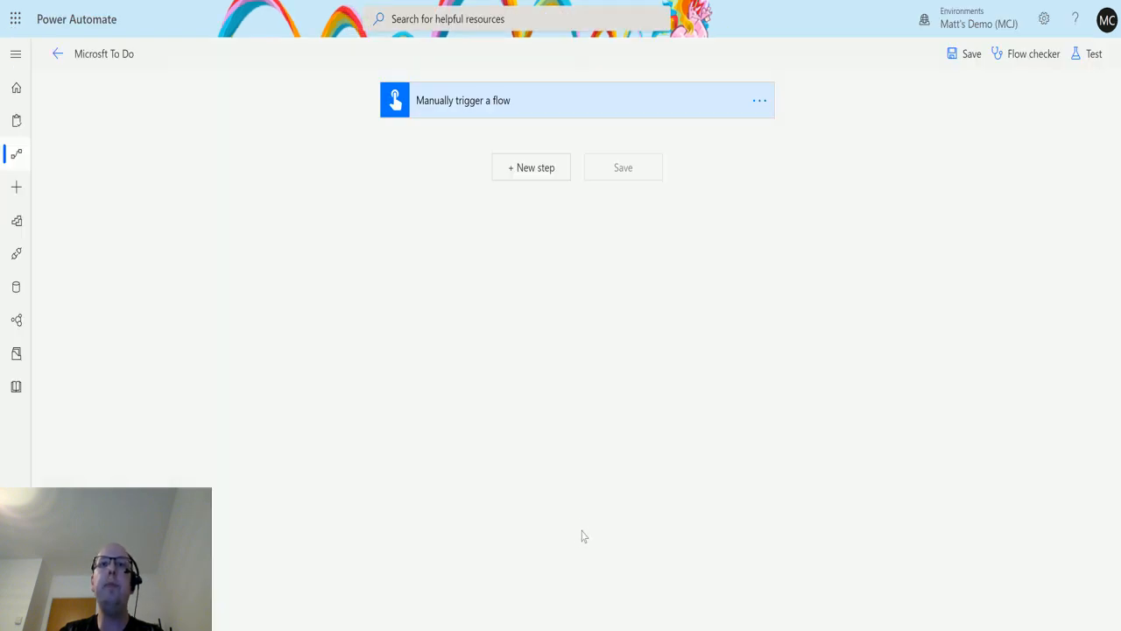
pyautogui.moveTo(256, 180)
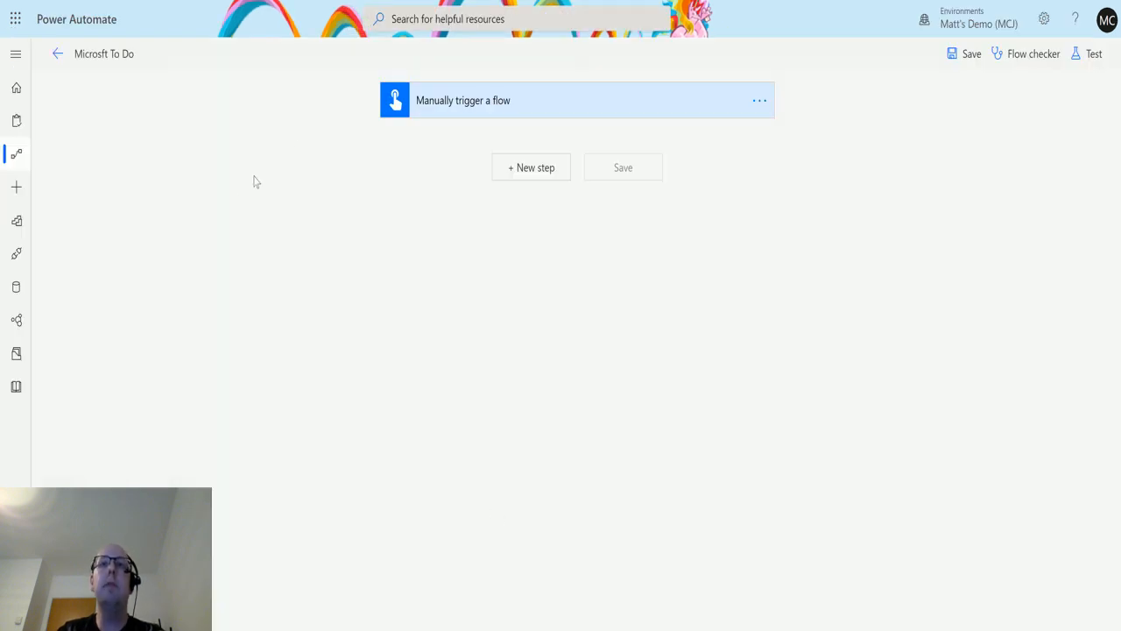
pyautogui.moveTo(504, 186)
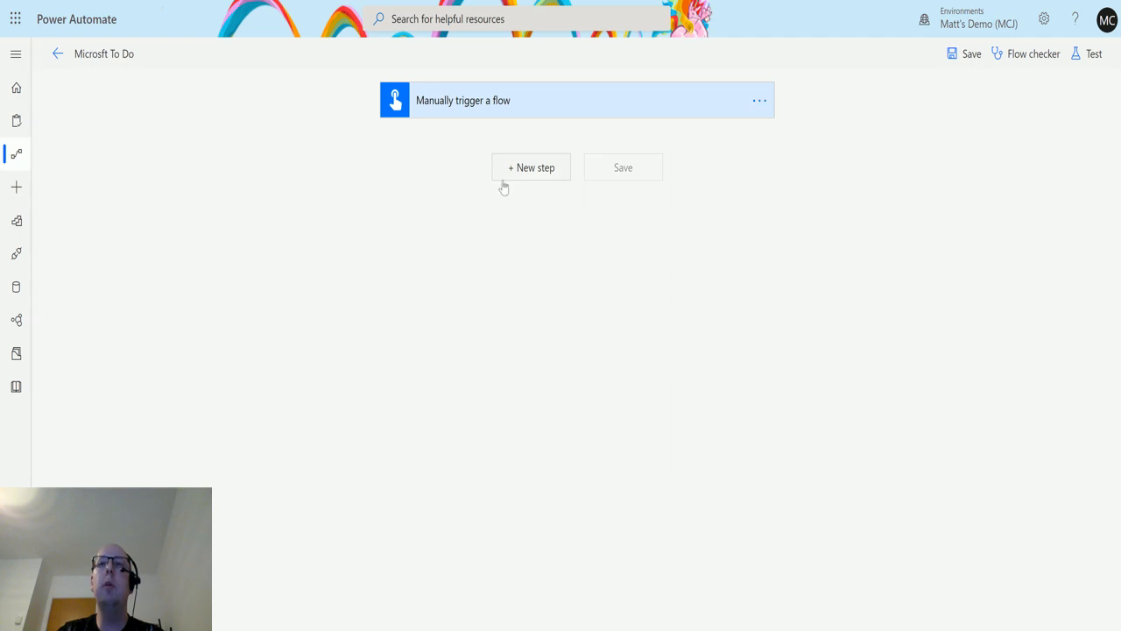
# - Add a 'List all to-do lists' step from Microsoft To-Do (Business) after the trigger
pyautogui.click(531, 168)
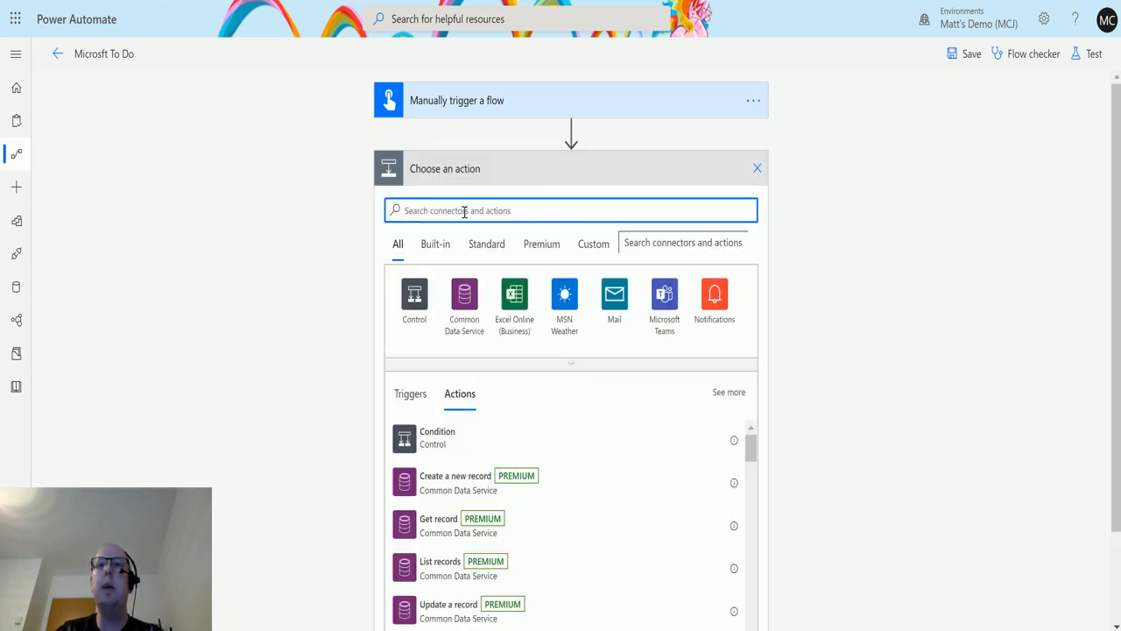
pyautogui.write('to do')
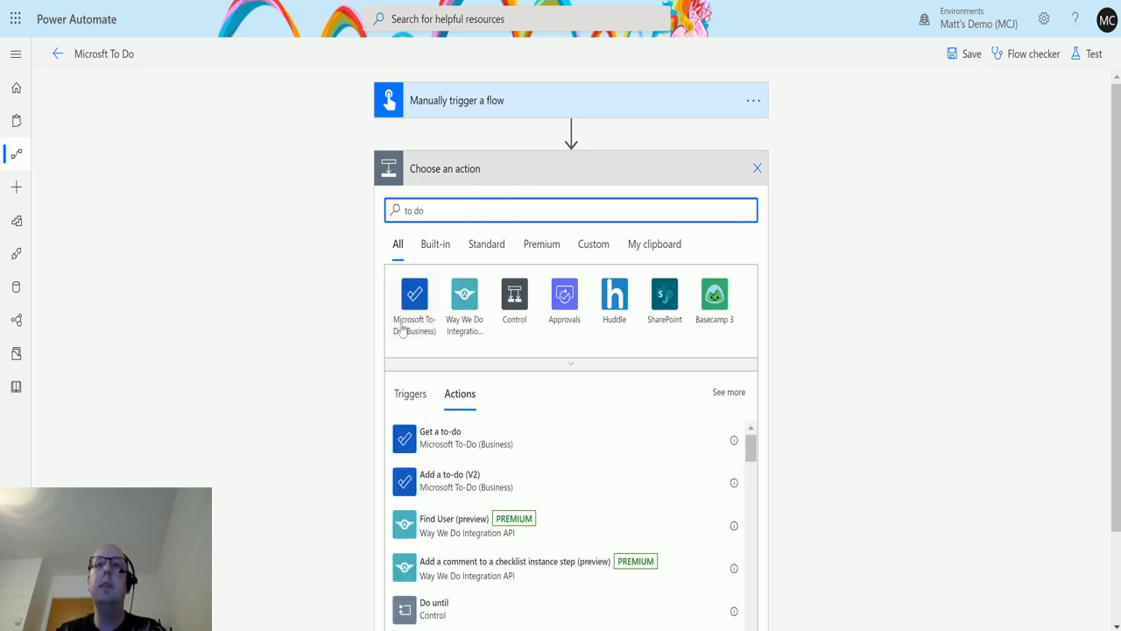
pyautogui.click(414, 298)
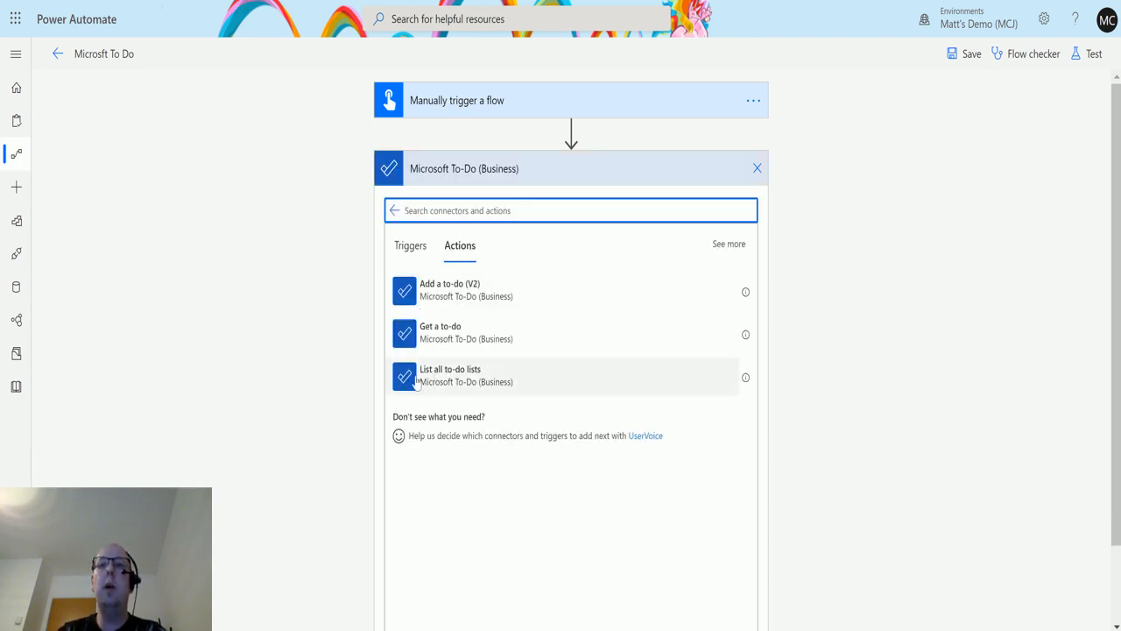
pyautogui.moveTo(471, 376)
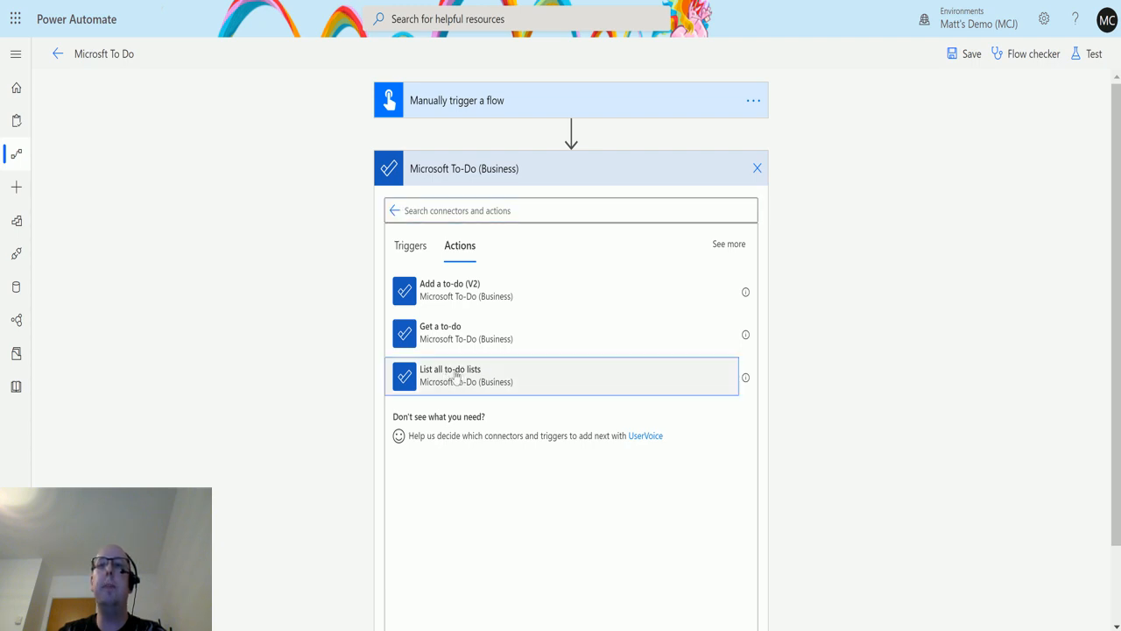
pyautogui.click(448, 375)
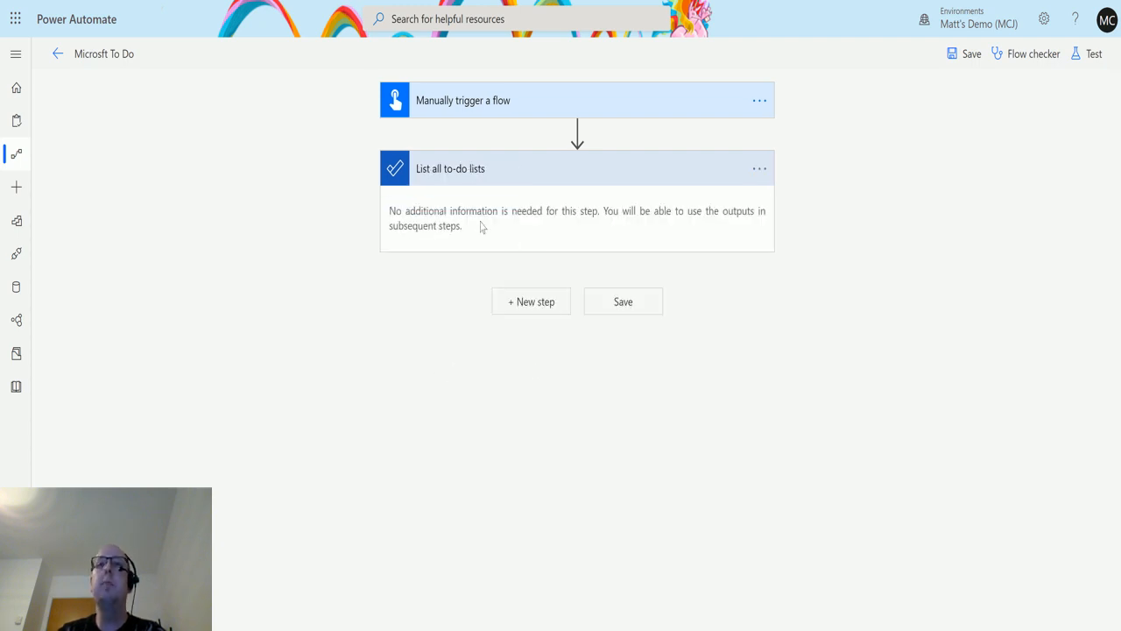
pyautogui.moveTo(564, 238)
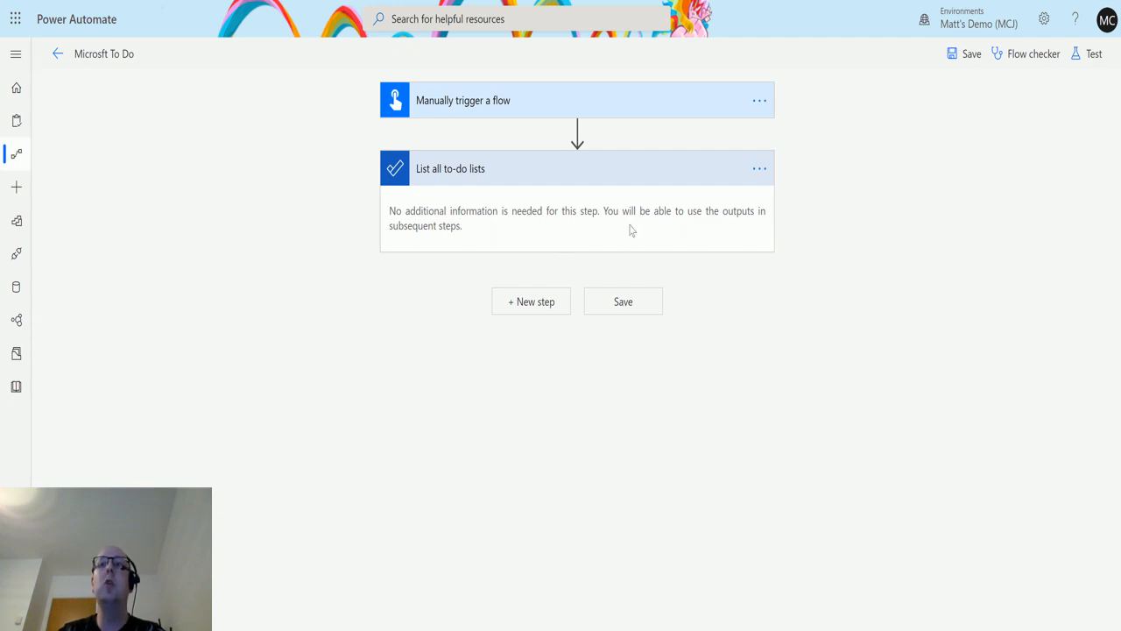
pyautogui.moveTo(568, 261)
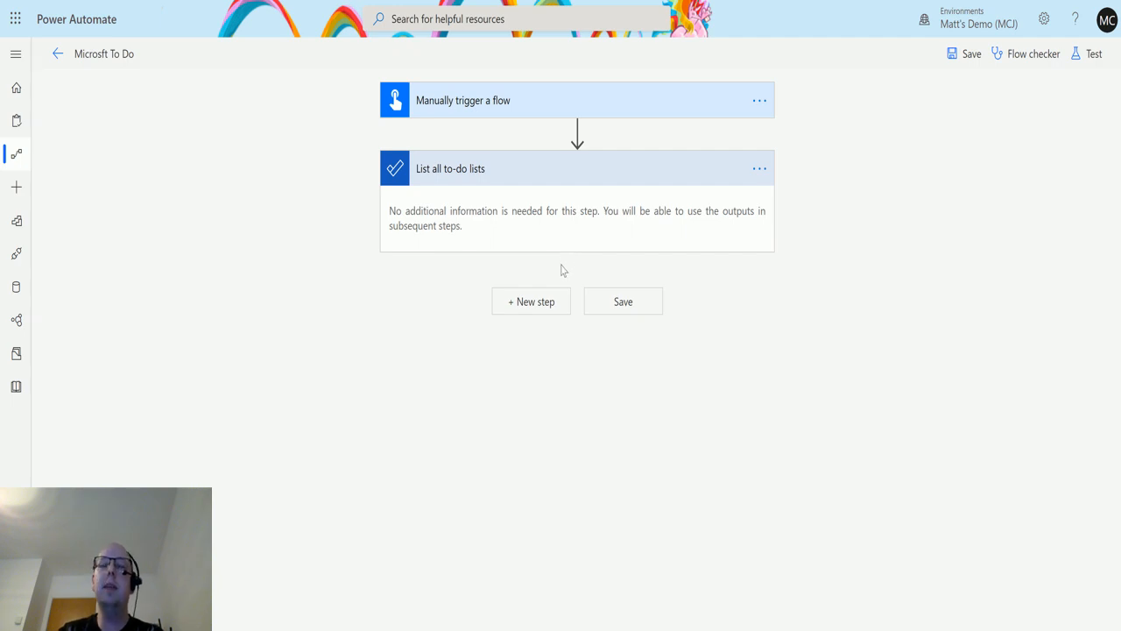
pyautogui.moveTo(621, 374)
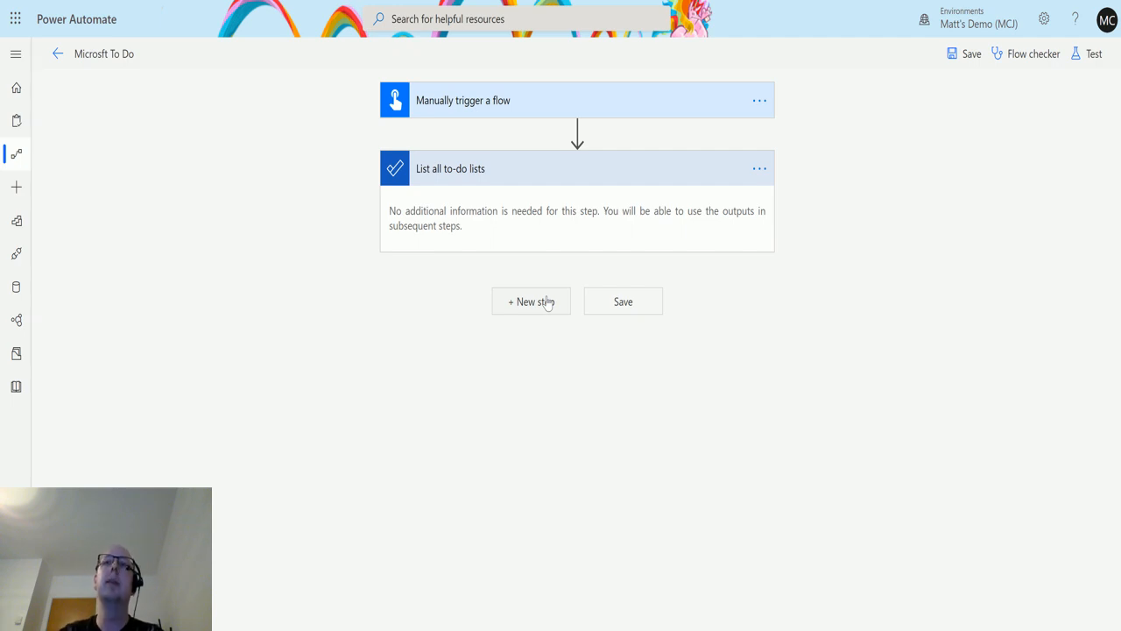
pyautogui.moveTo(1093, 53)
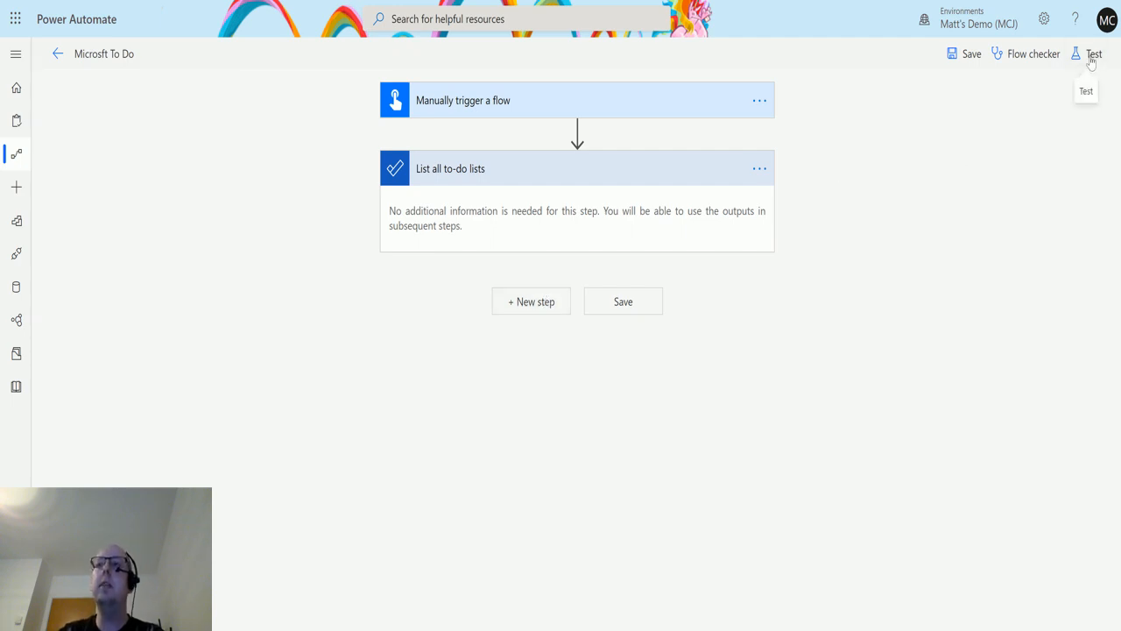
# - Save and test the flow with 'I'll perform the trigger action' until both steps succeed
pyautogui.click(1093, 53)
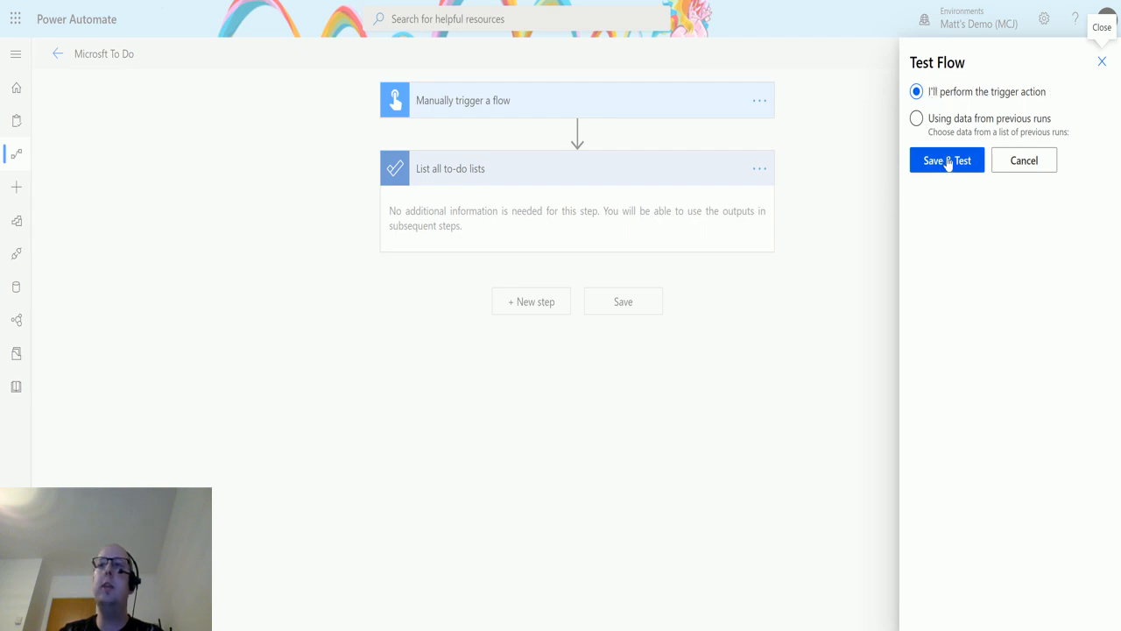
pyautogui.click(945, 160)
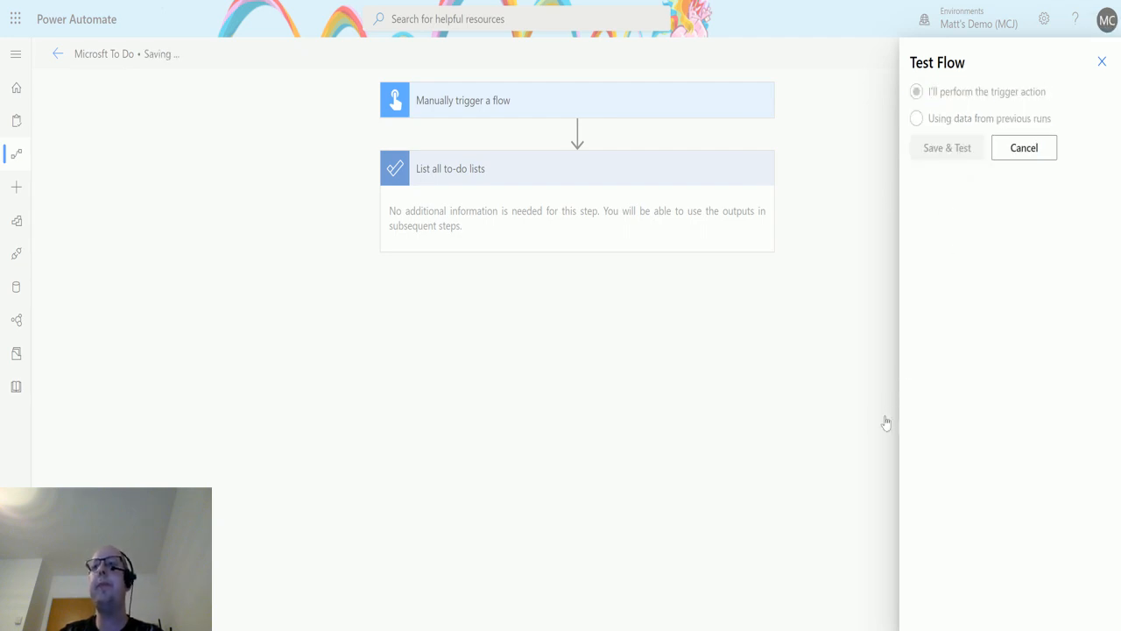
pyautogui.moveTo(900, 514)
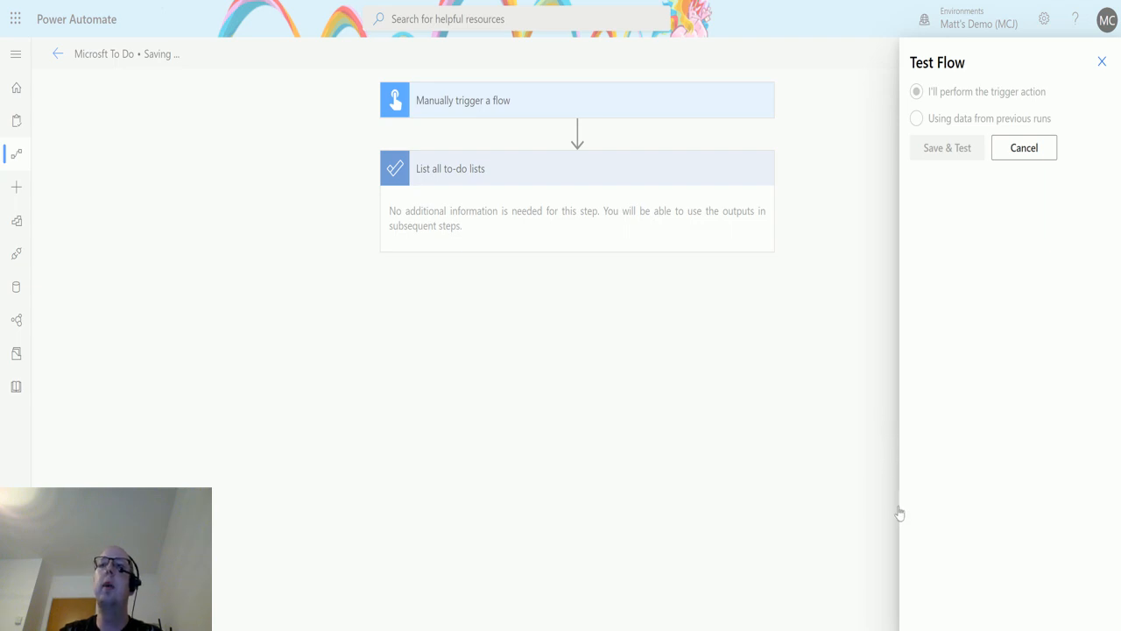
pyautogui.click(946, 147)
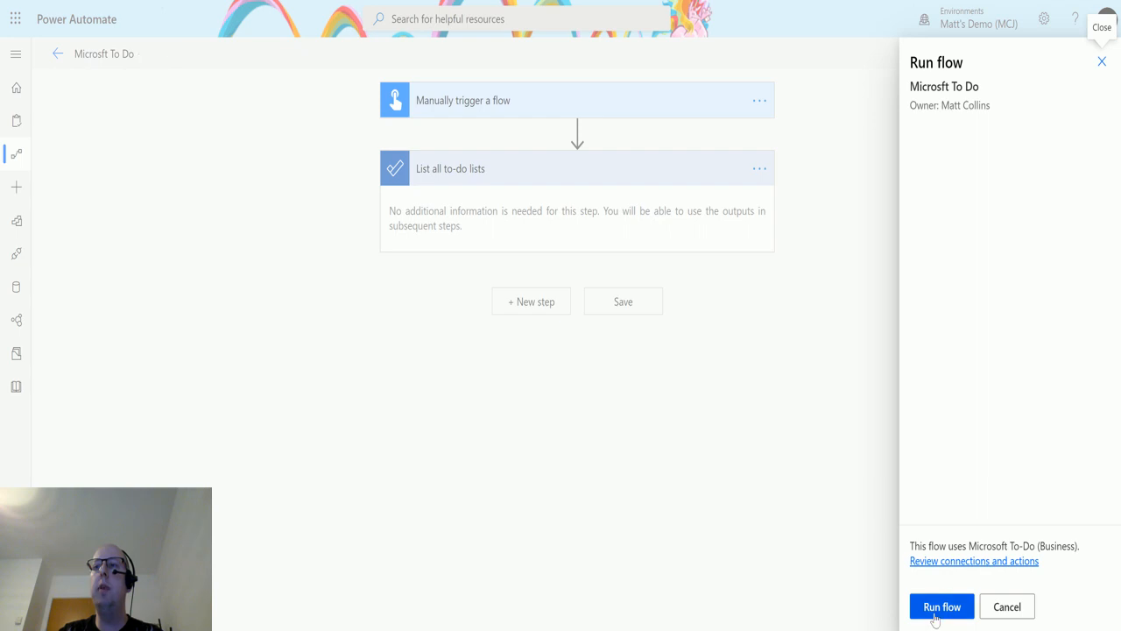
pyautogui.click(942, 606)
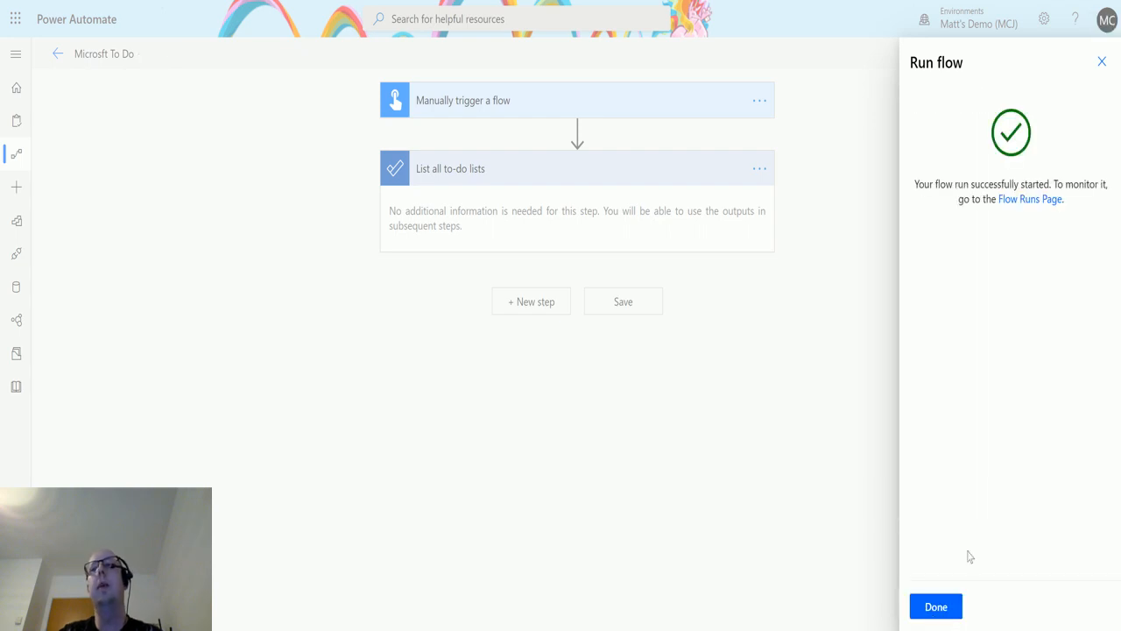
pyautogui.click(935, 606)
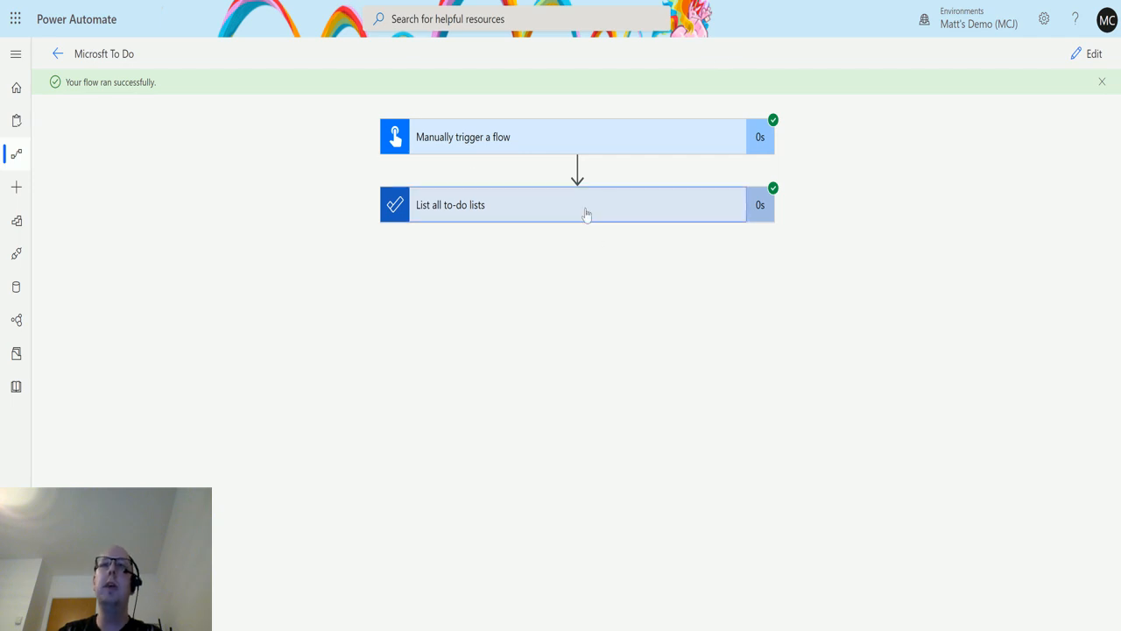
# - Review the step's OUTPUTS body JSON listing Tasks, Power Automate List and This is a list
pyautogui.click(577, 203)
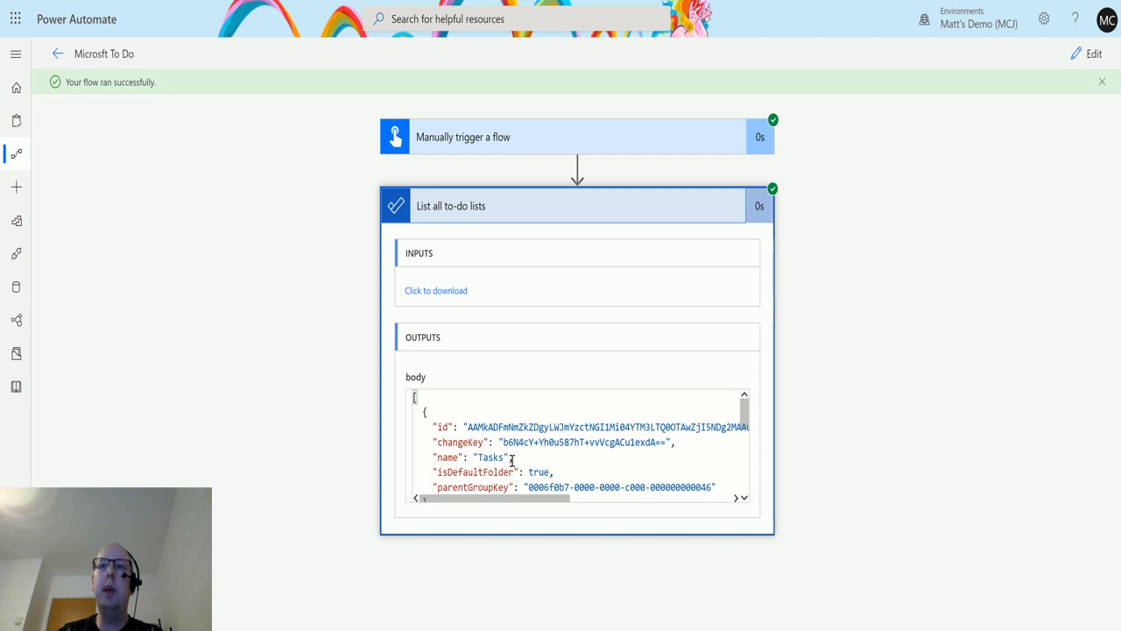
pyautogui.moveTo(434, 442)
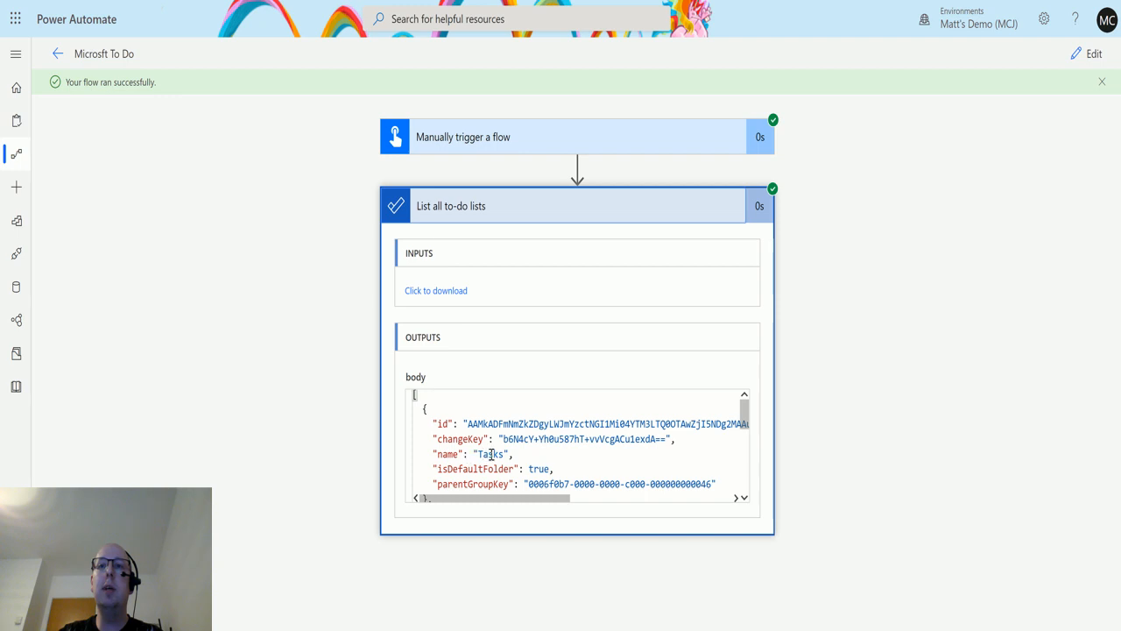
pyautogui.moveTo(499, 442)
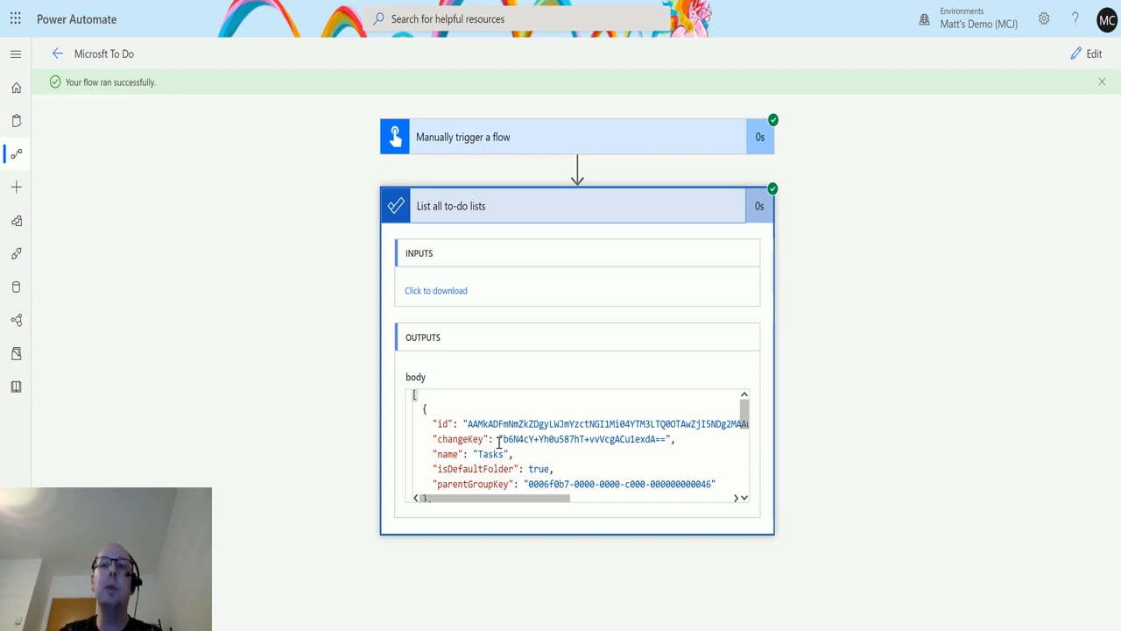
pyautogui.moveTo(554, 476)
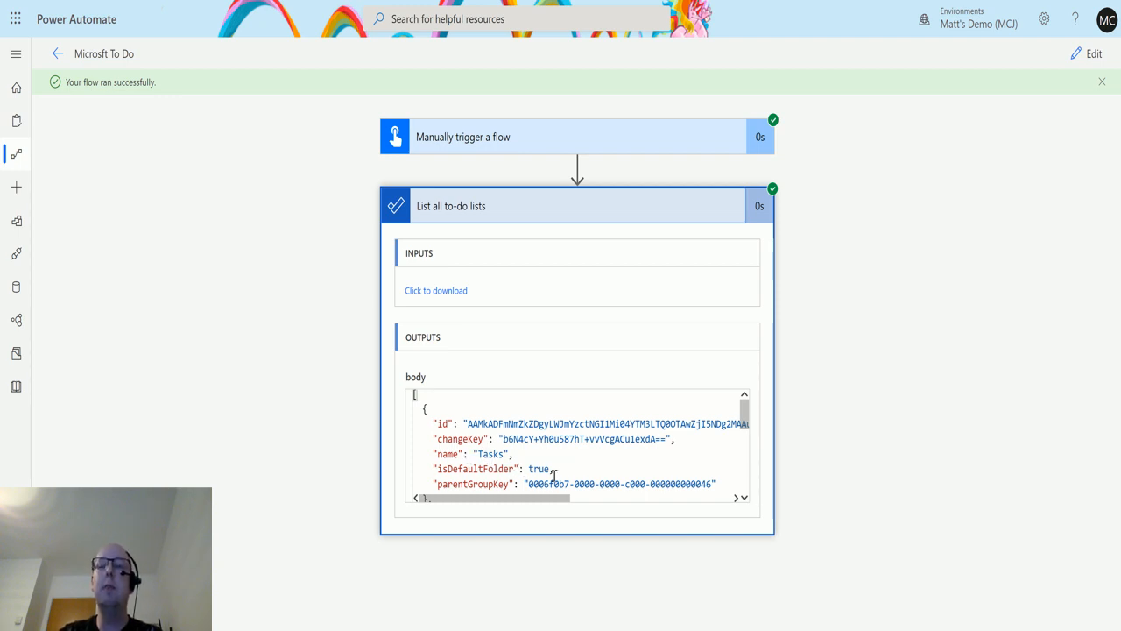
pyautogui.scroll(-3)
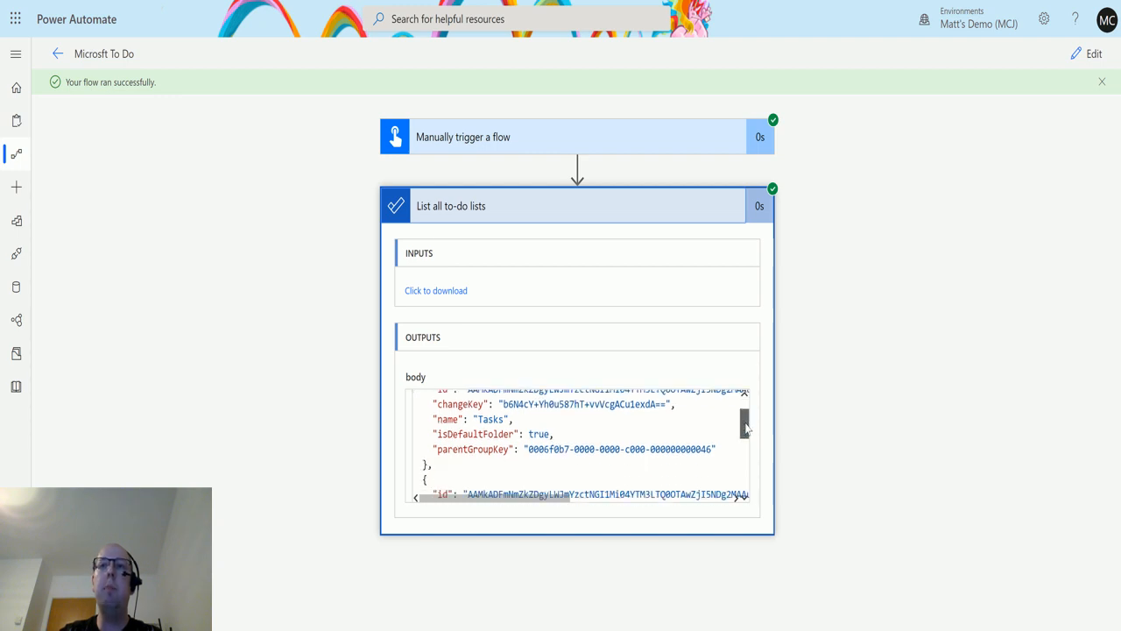
pyautogui.scroll(-3)
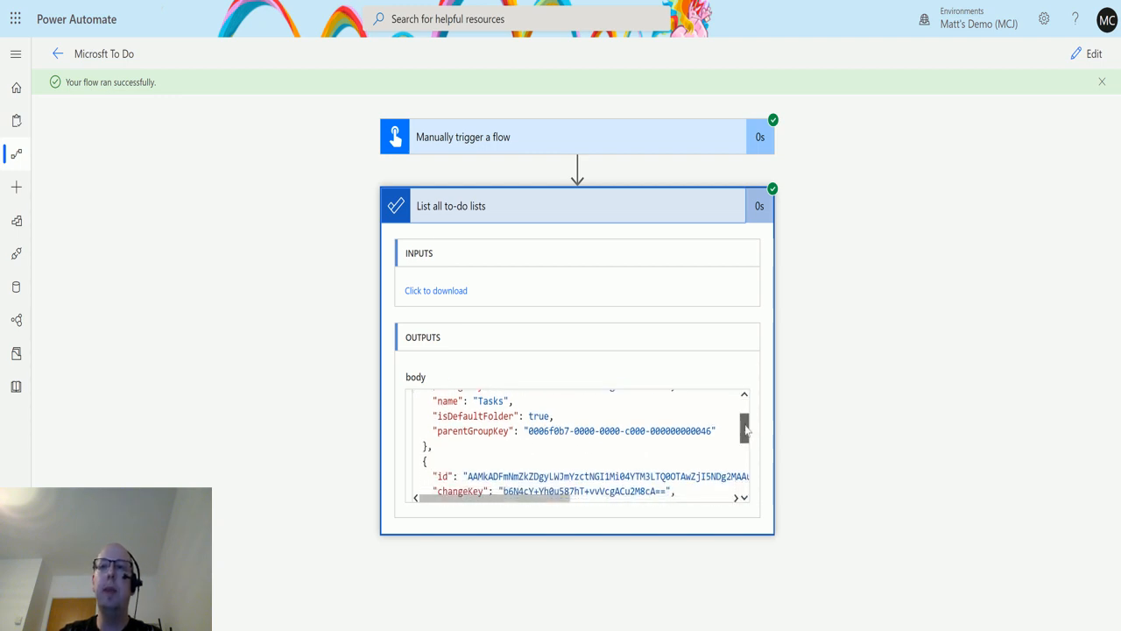
pyautogui.scroll(-3)
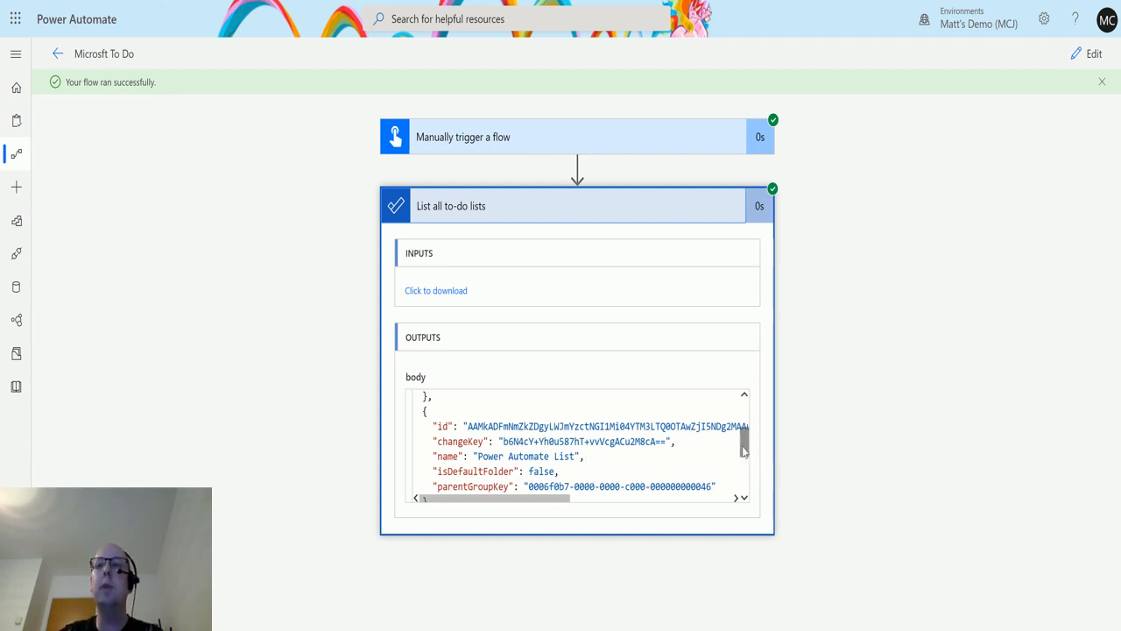
pyautogui.scroll(-3)
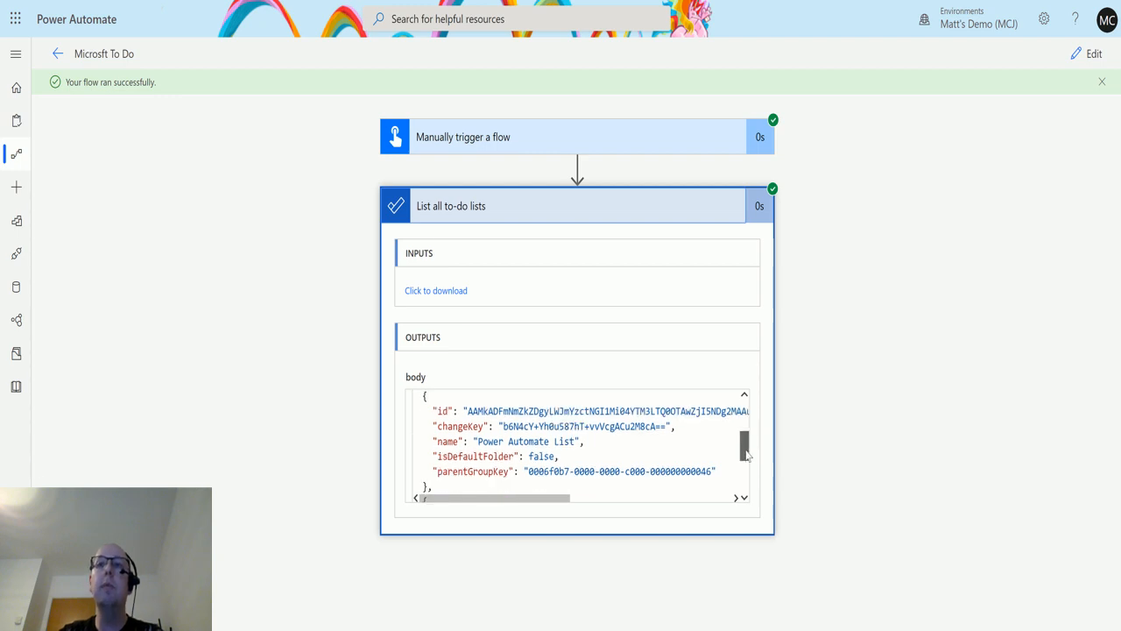
pyautogui.scroll(-3)
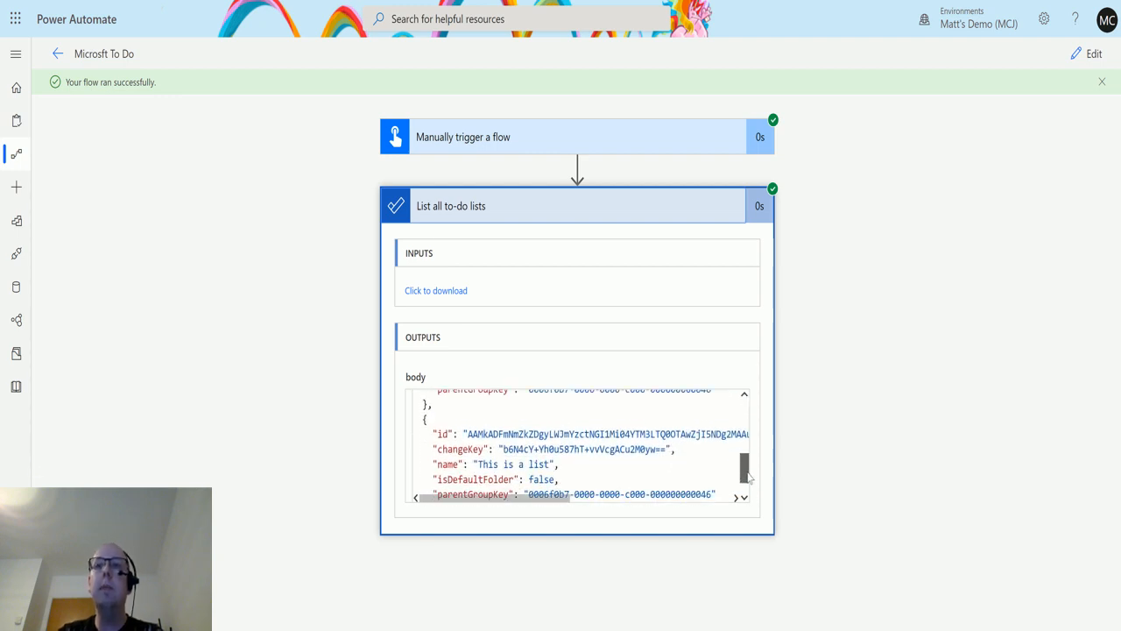
pyautogui.scroll(-3)
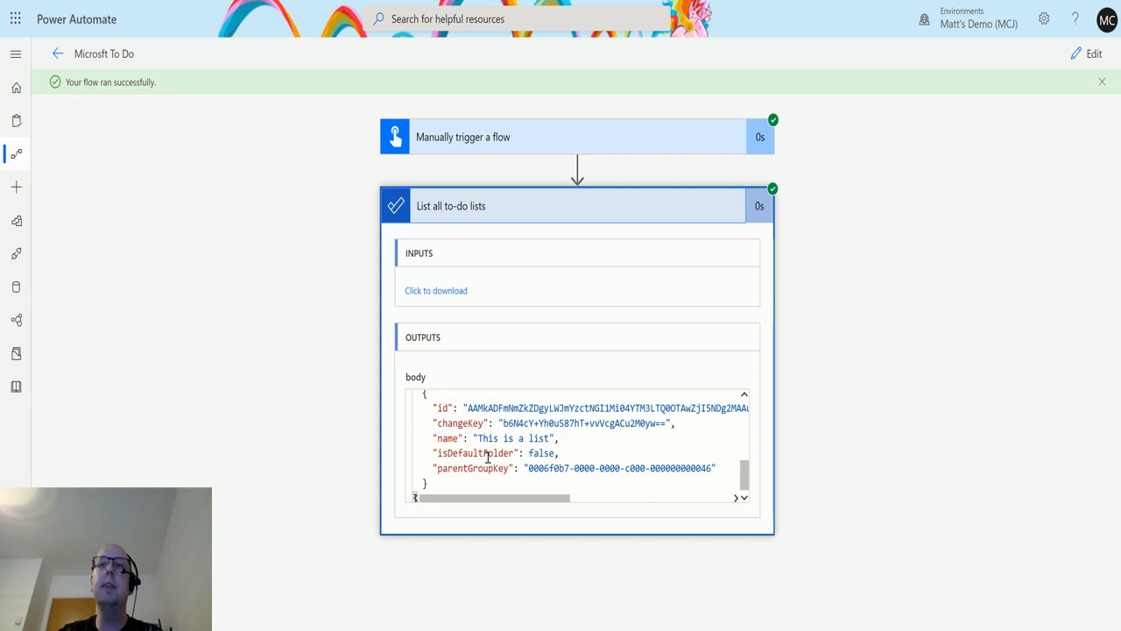
pyautogui.moveTo(753, 489)
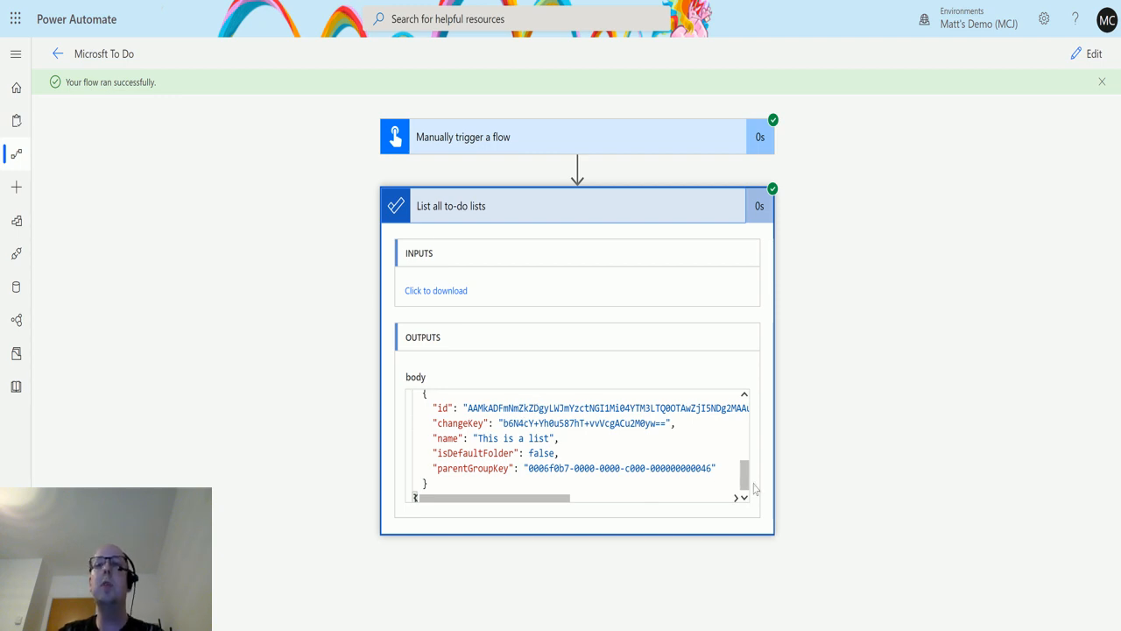
pyautogui.moveTo(713, 441)
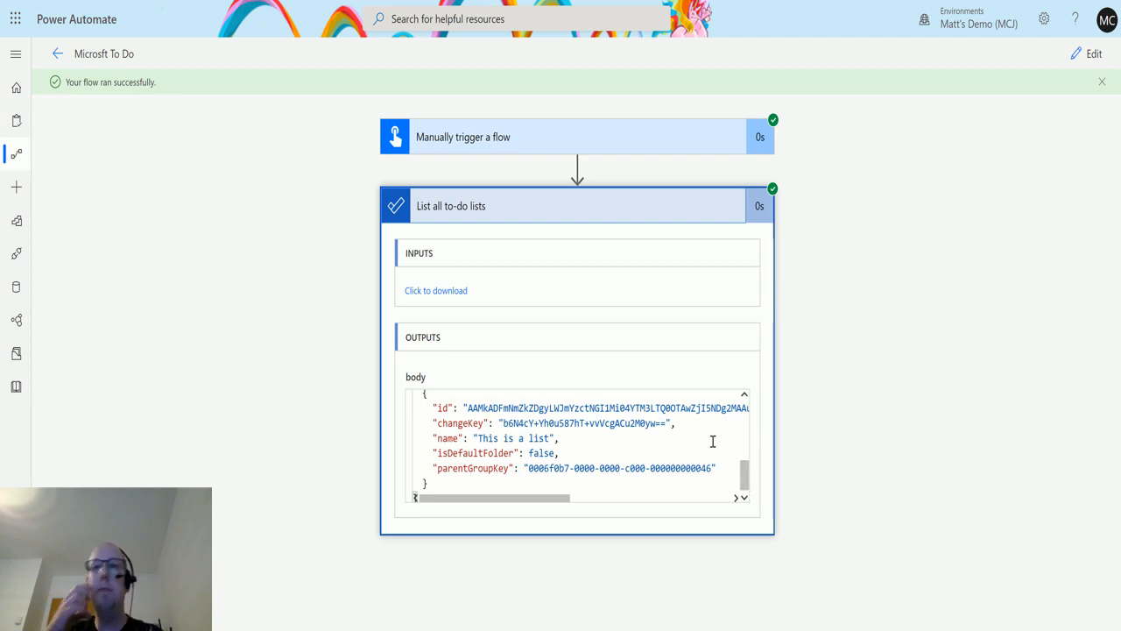